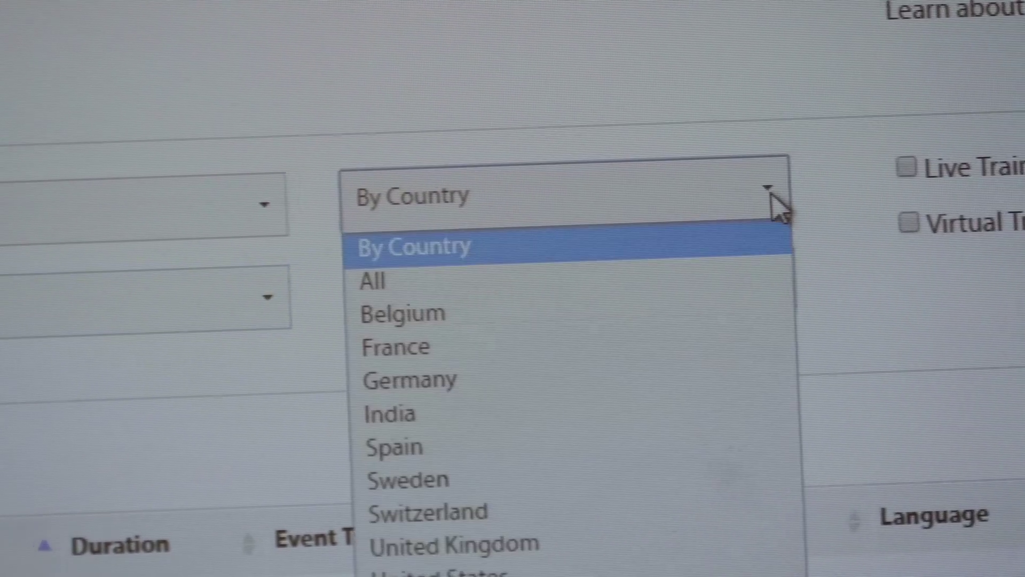
Choose France in the By Country filter of the training schedule
left_click(395, 346)
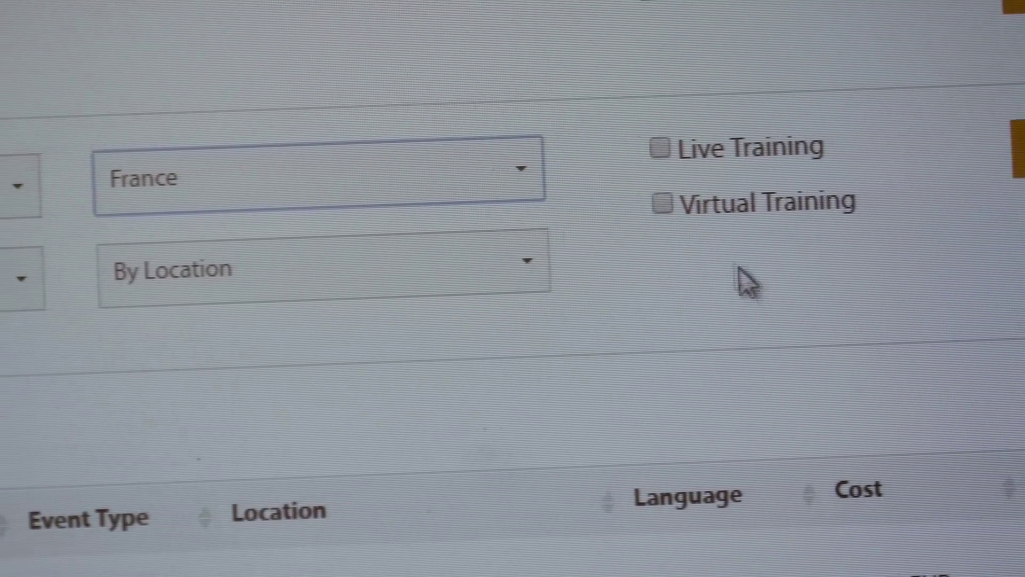